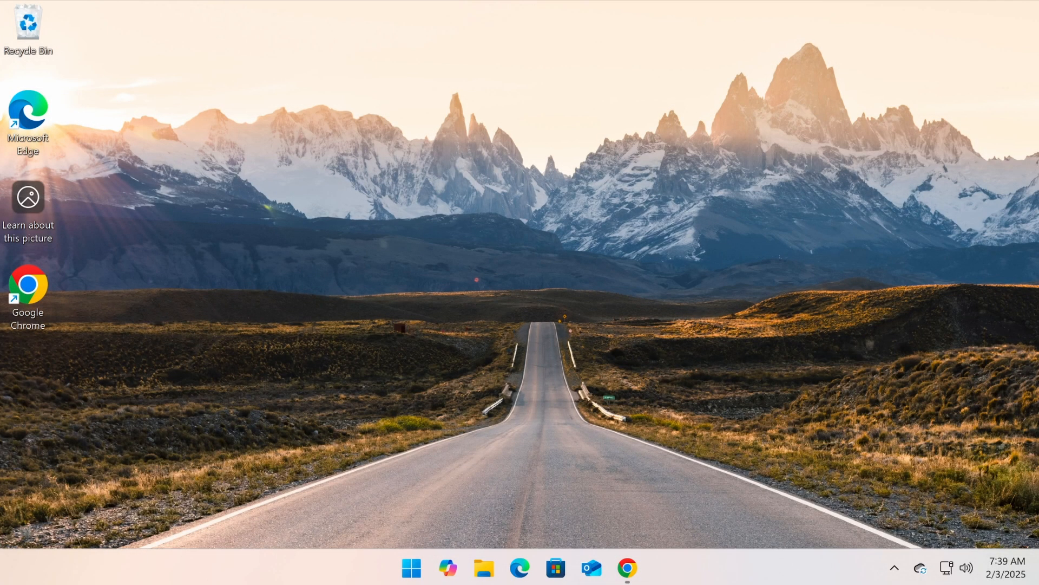
mouse_move(462, 378)
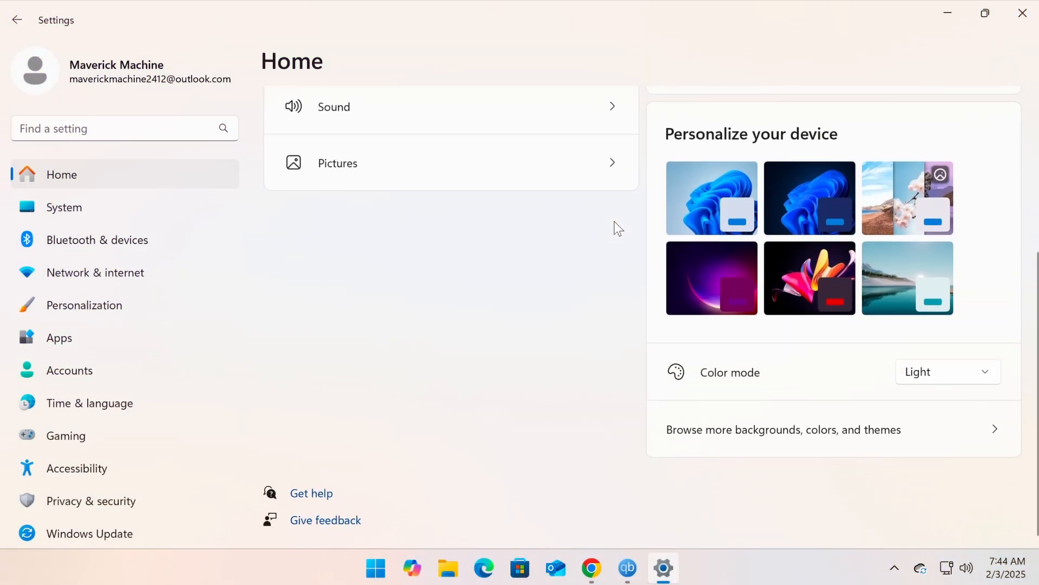
- Switch the Windows colour mode from Light to Dark in Settings
left_click(946, 372)
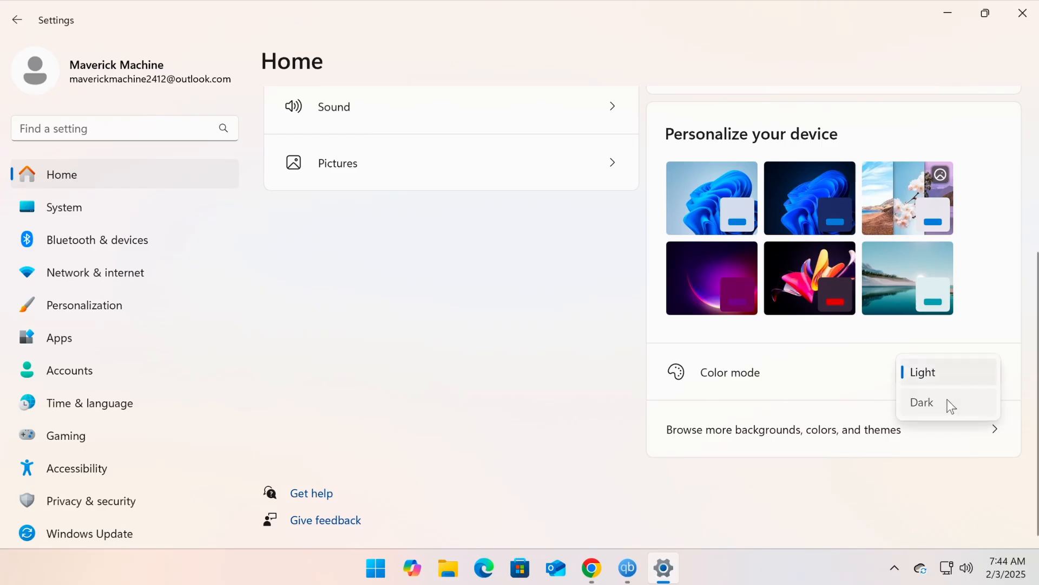
left_click(921, 403)
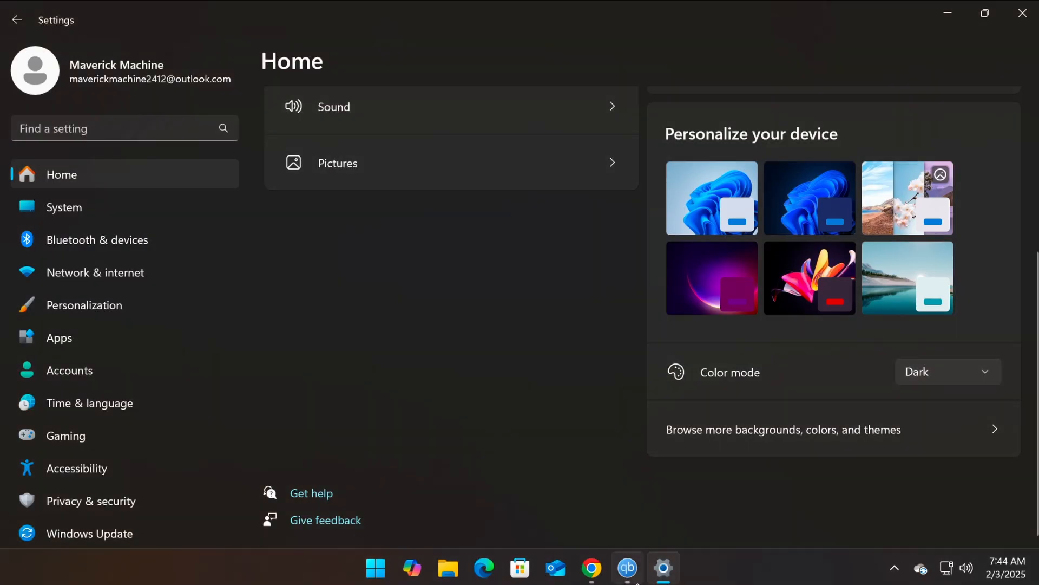
left_click(625, 567)
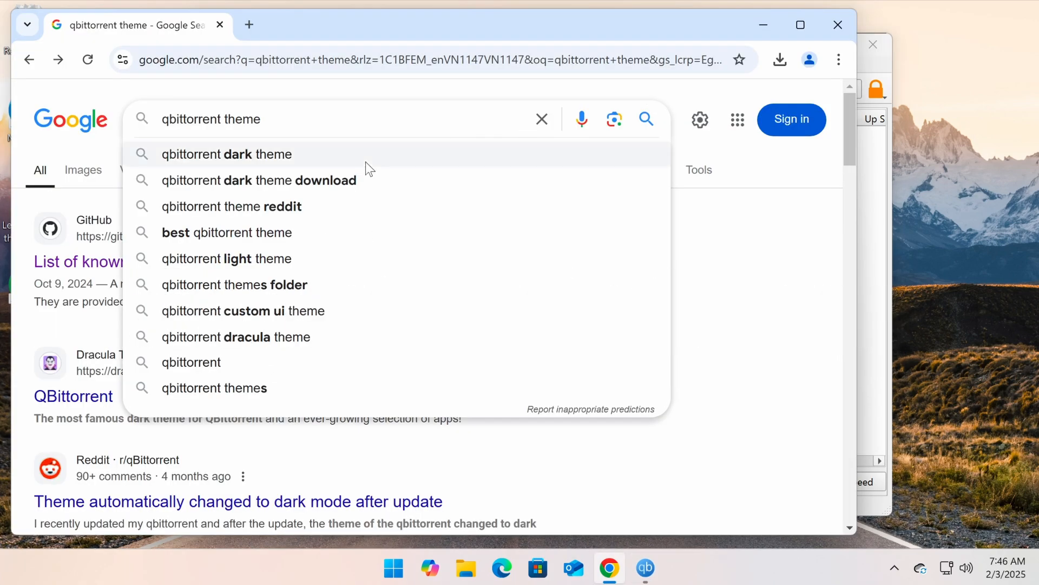
- Search Google for 'qbittorrent dark theme' and go to the draculatheme.com qBittorrent page
left_click(227, 154)
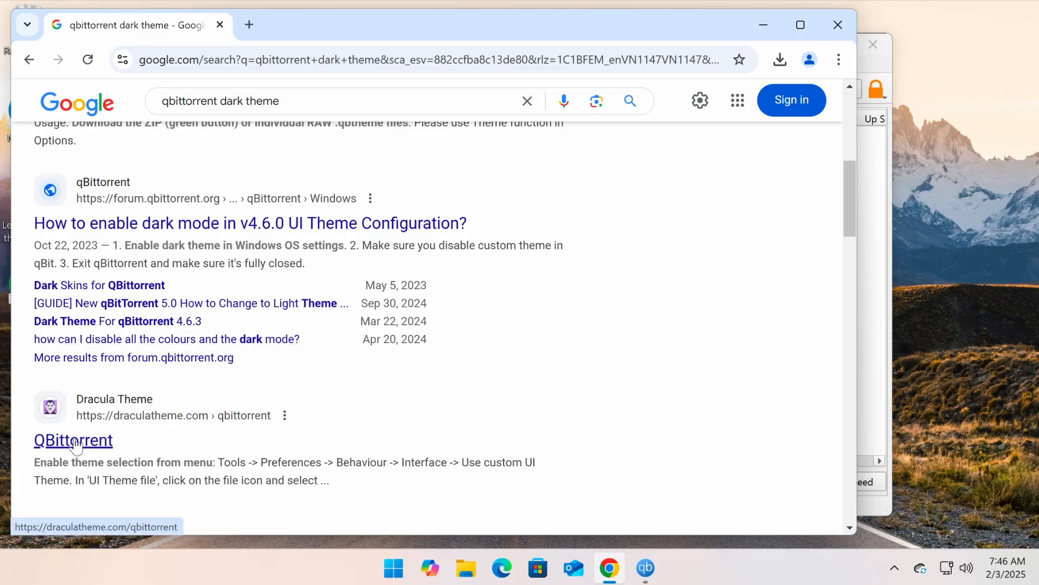
left_click(72, 439)
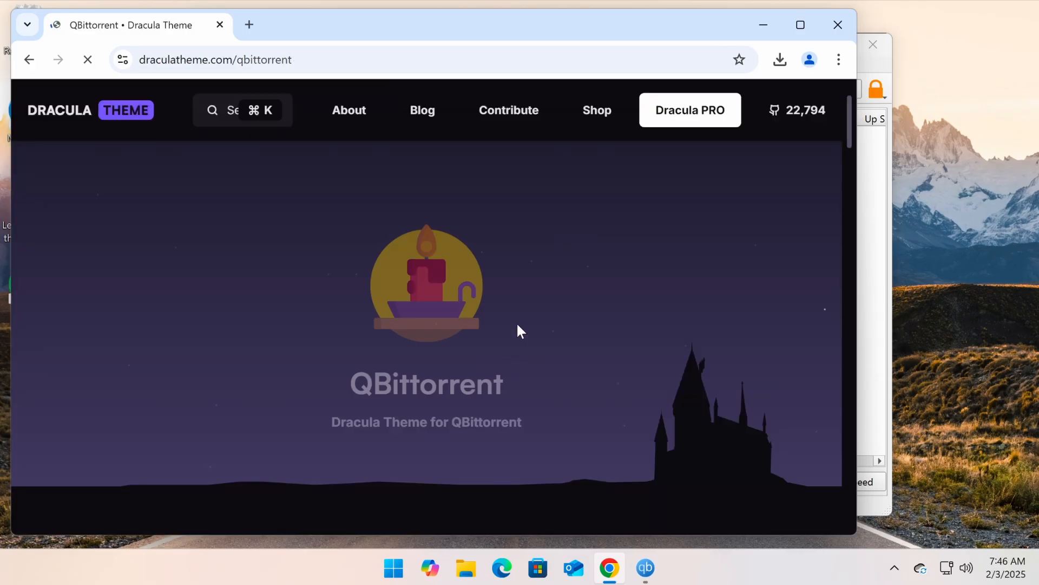
scroll("down", 3)
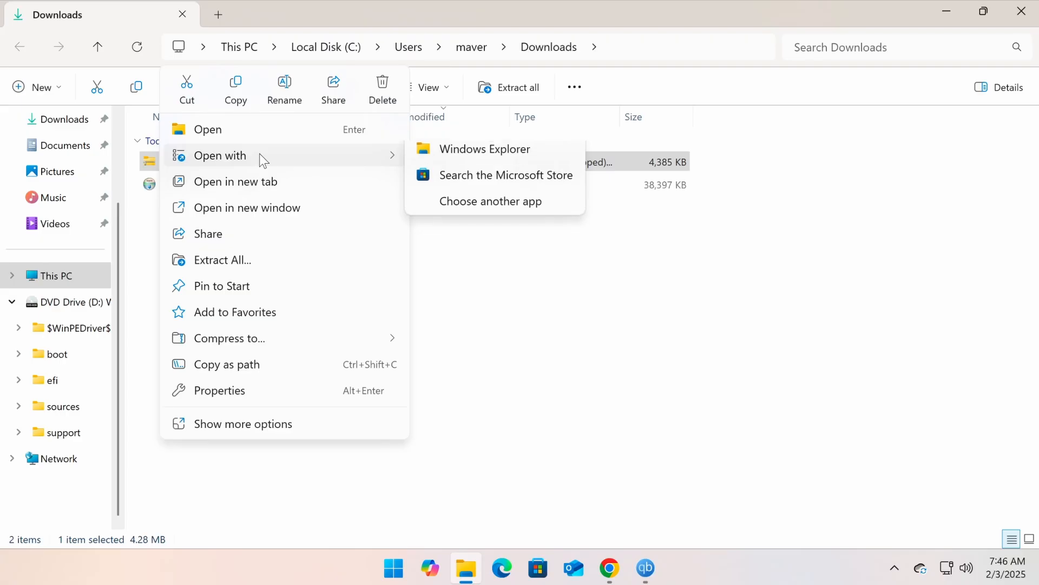
- Extract the qbittorrent-master zip into Downloads and locate dracula.qbtheme in the extracted folder
left_click(222, 259)
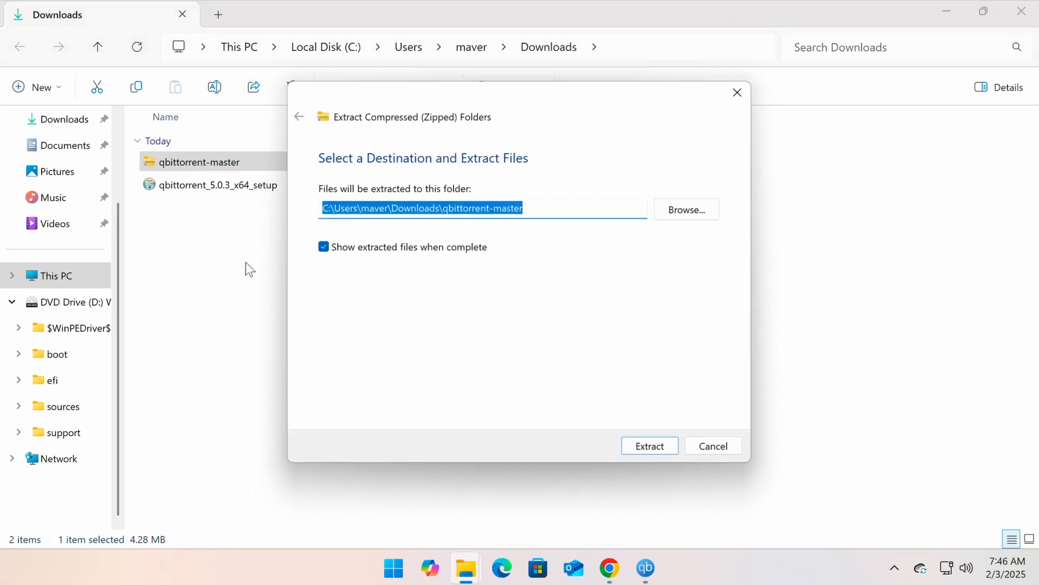
left_click(649, 446)
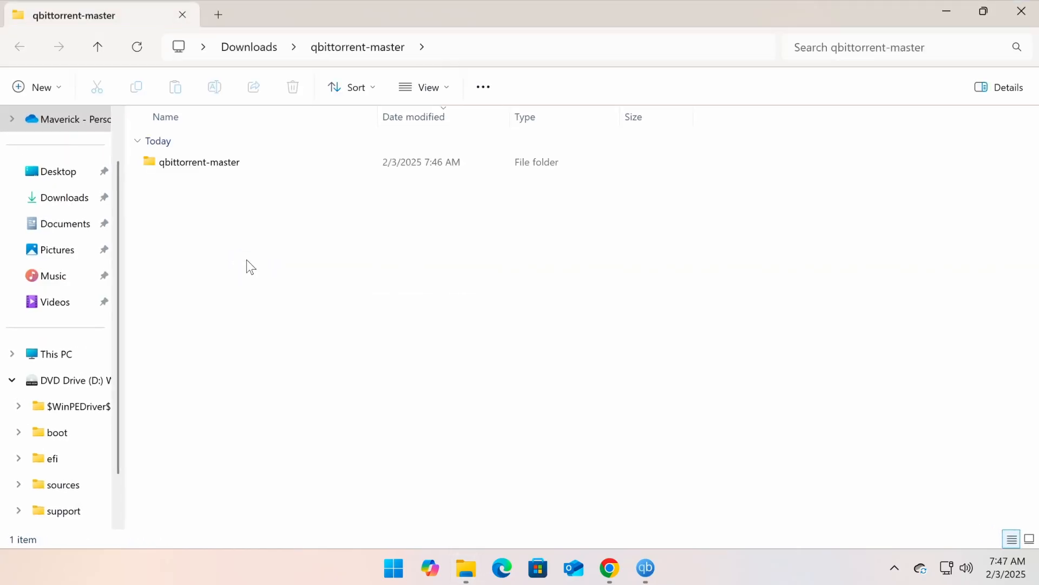
double_click(199, 161)
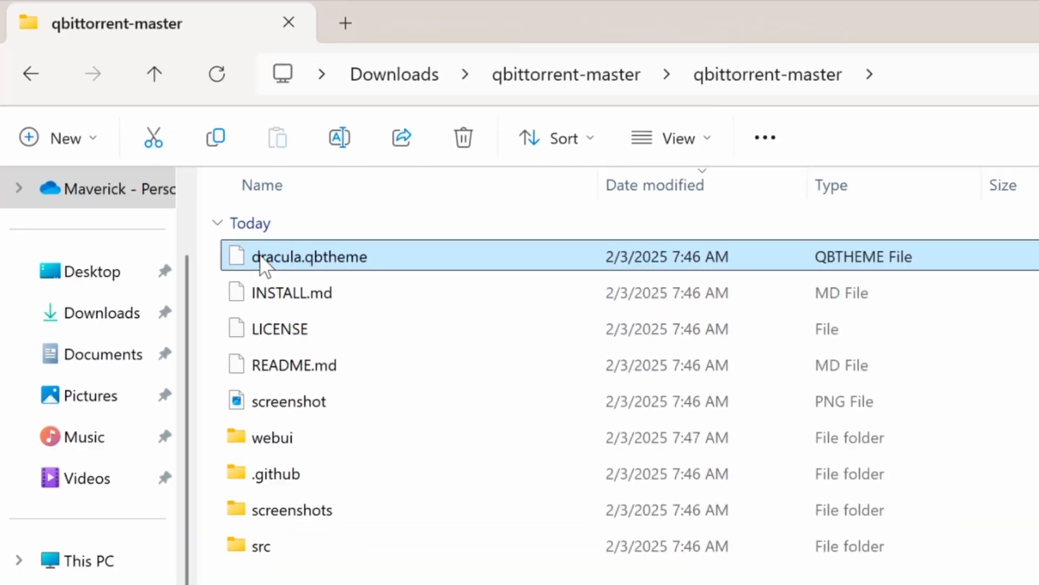
left_click(412, 569)
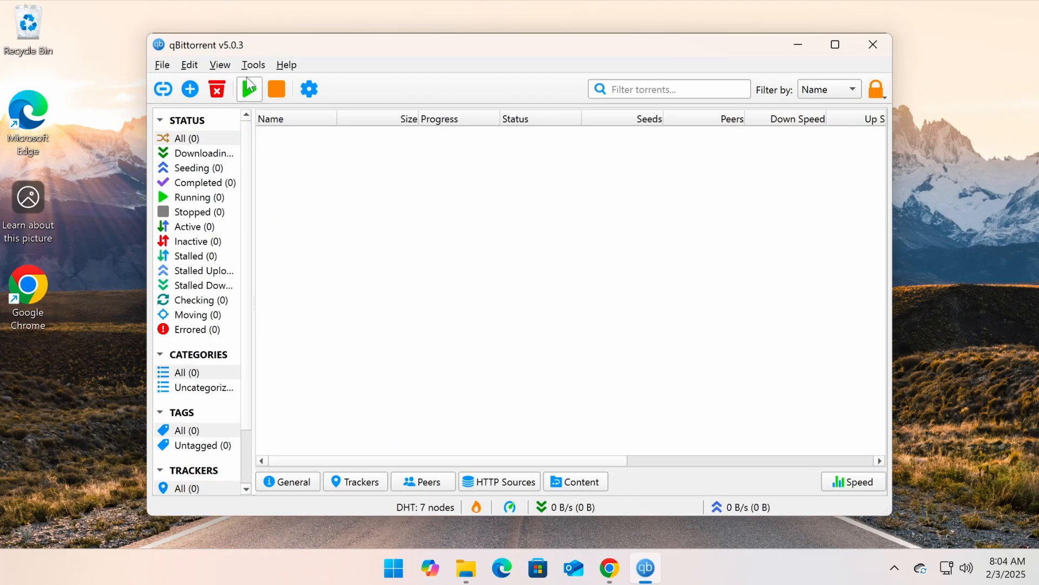
- Enable 'Use custom UI Theme' on the Behavior page of qBittorrent's Options via Tools
left_click(253, 63)
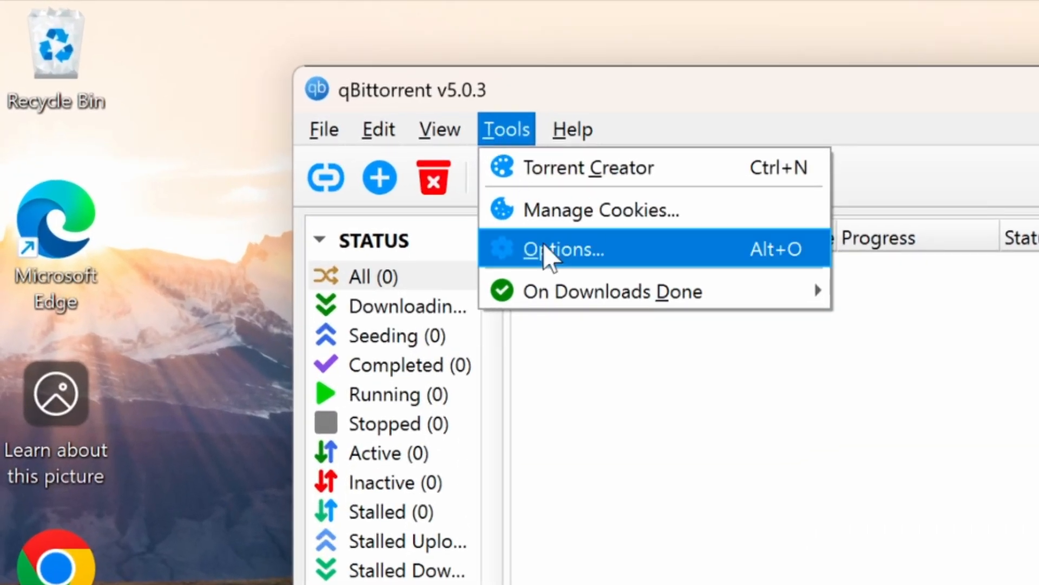
left_click(563, 249)
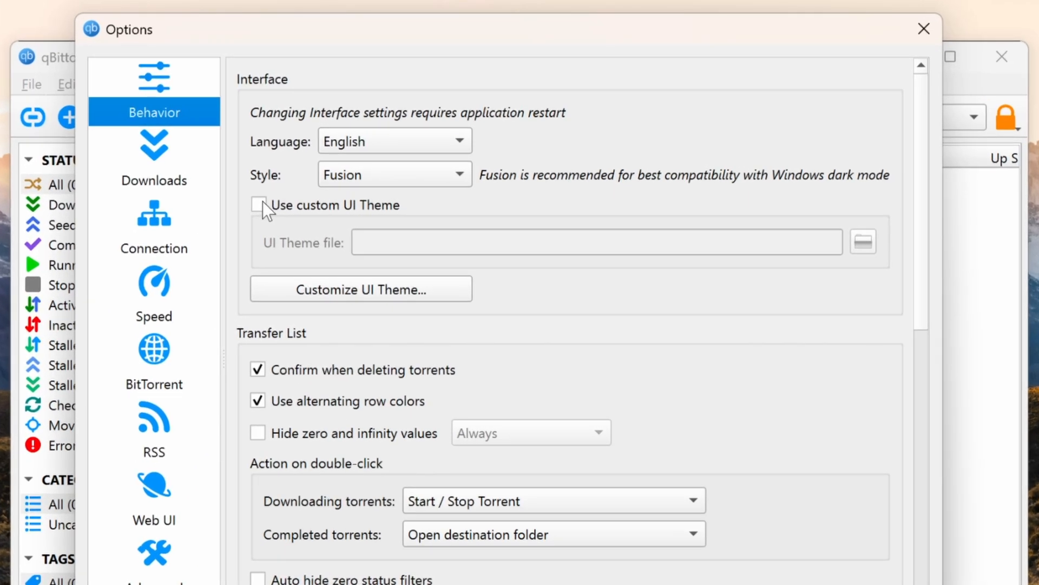
left_click(257, 204)
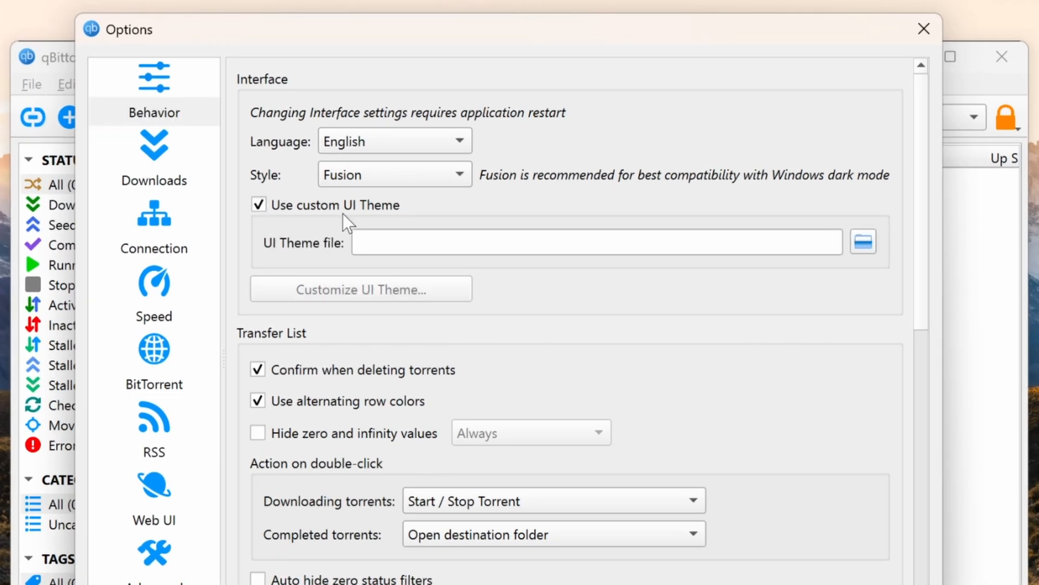
- Browse to Downloads > qbittorrent-master and choose dracula.qbtheme as the UI theme file
left_click(863, 242)
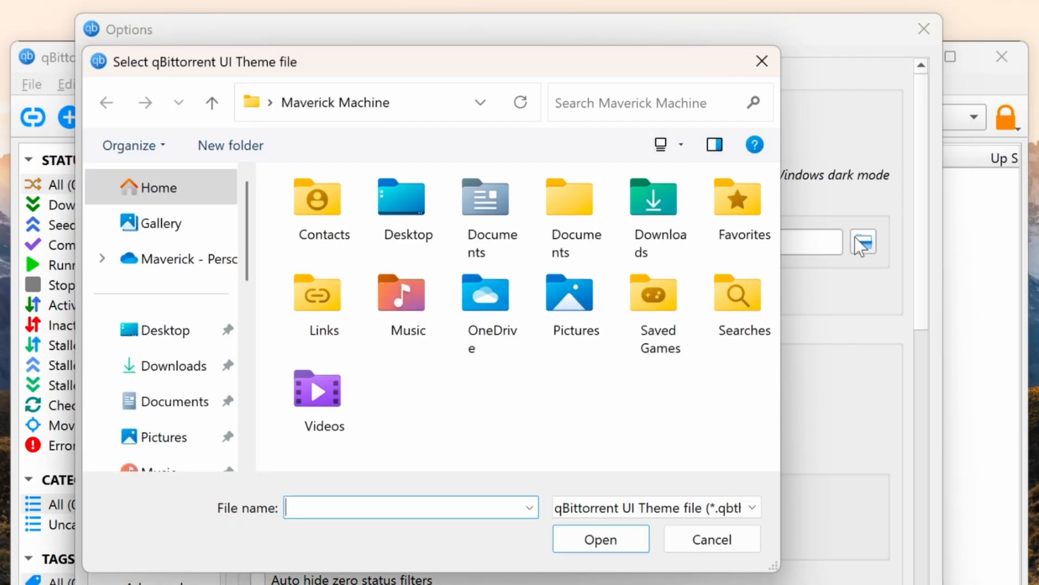
left_click(174, 365)
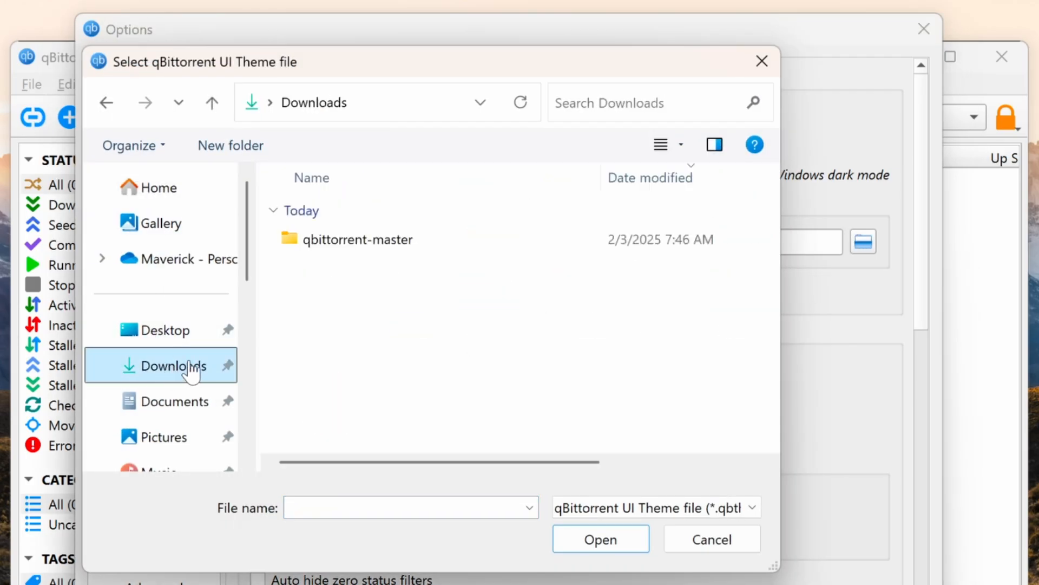
double_click(368, 239)
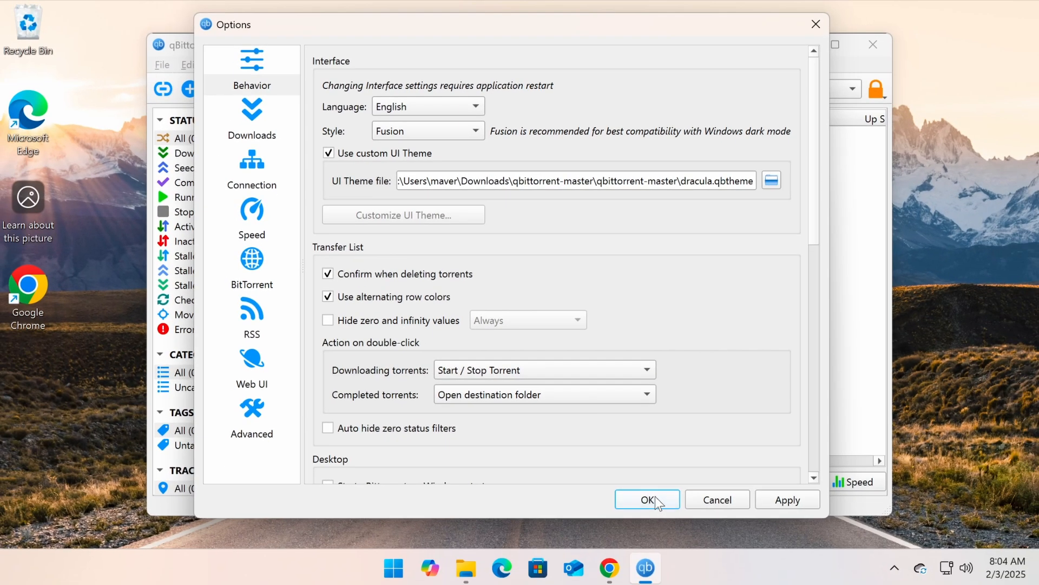
- Confirm the Options with OK and exit qBittorrent from the tray so the Dracula theme loads on restart
left_click(647, 499)
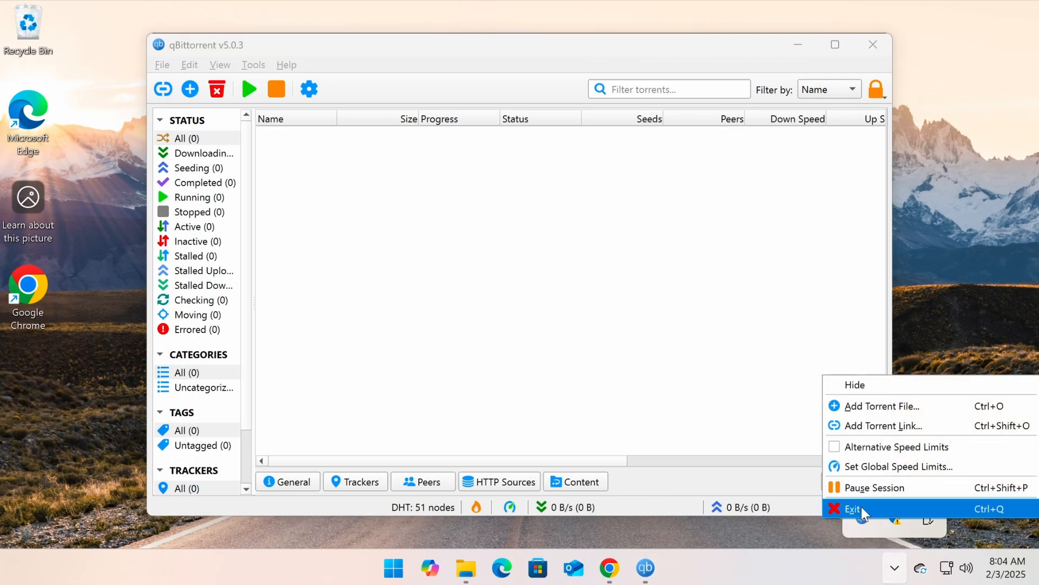
left_click(412, 568)
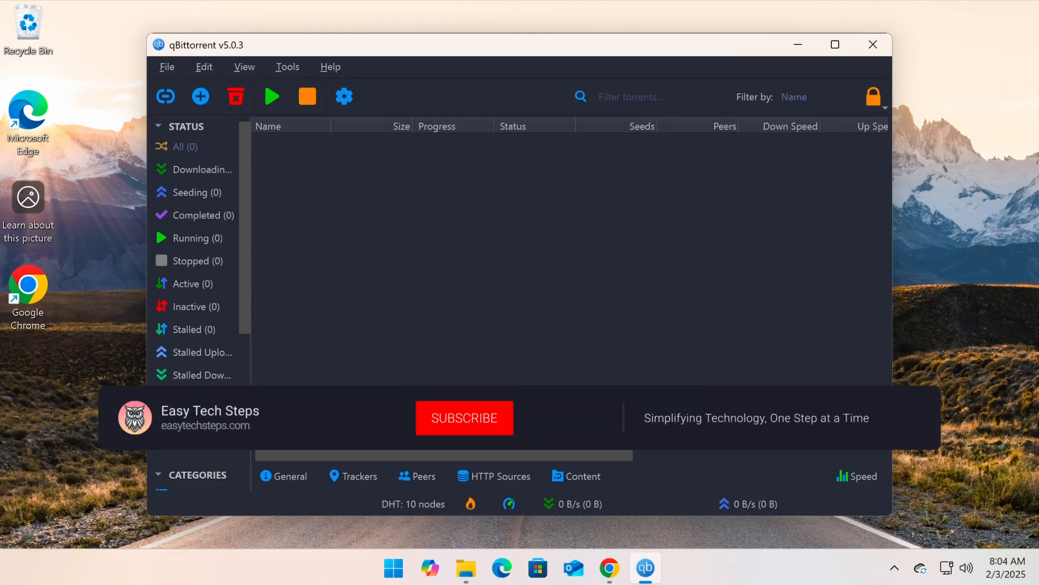
left_click(464, 418)
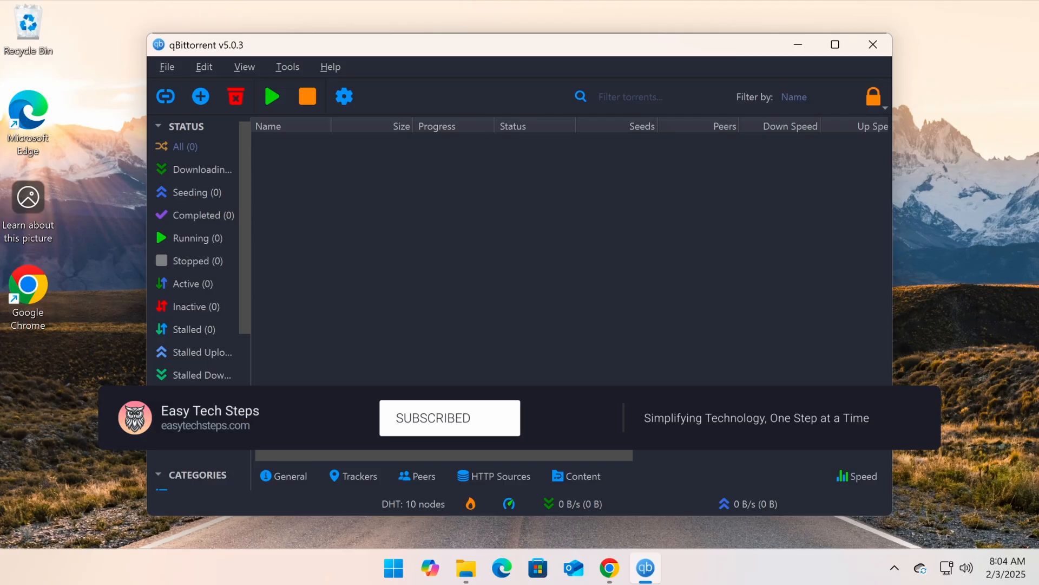